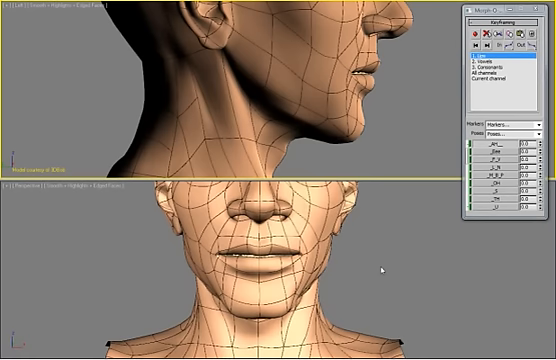
pyautogui.moveTo(395, 117)
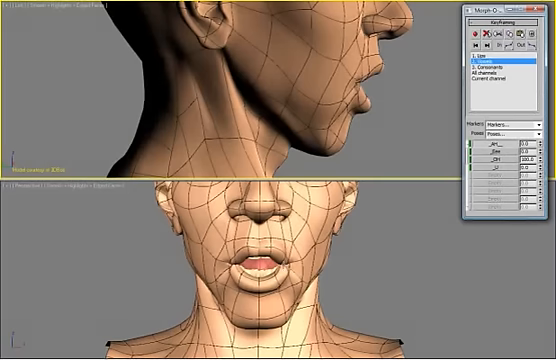
pyautogui.moveTo(216, 80)
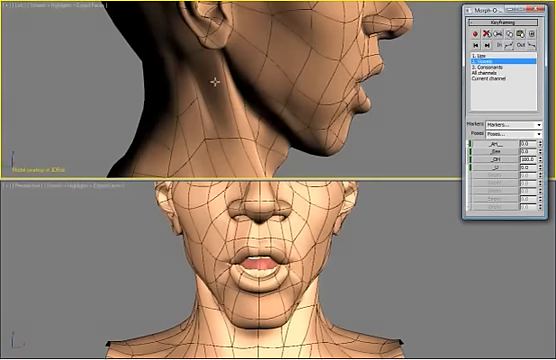